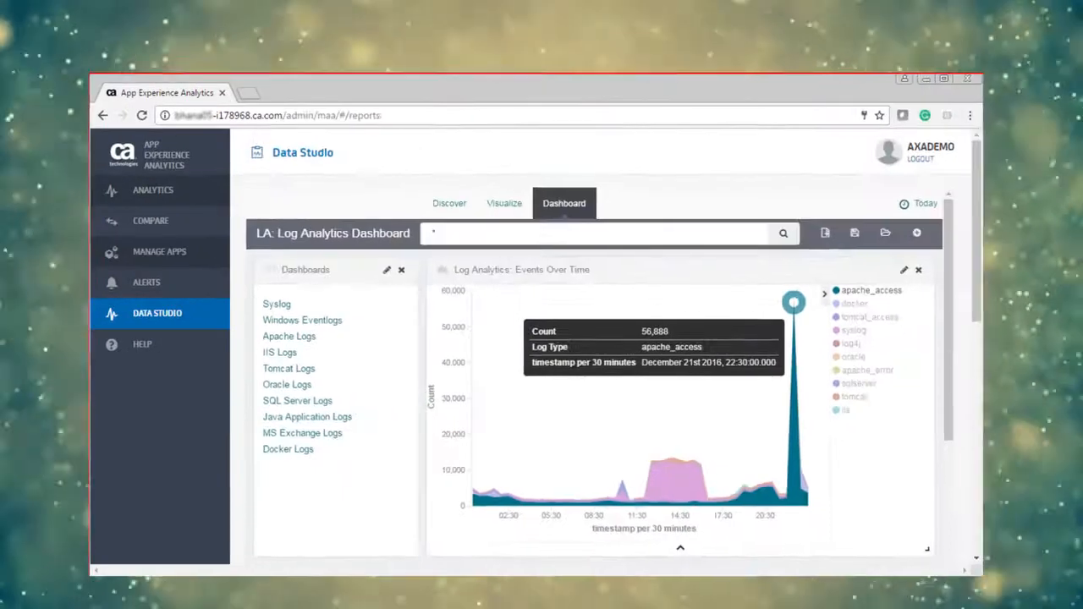
Drill into Log Analytics from the webserver2 CPU alarm's log icon.
scroll("down", 3)
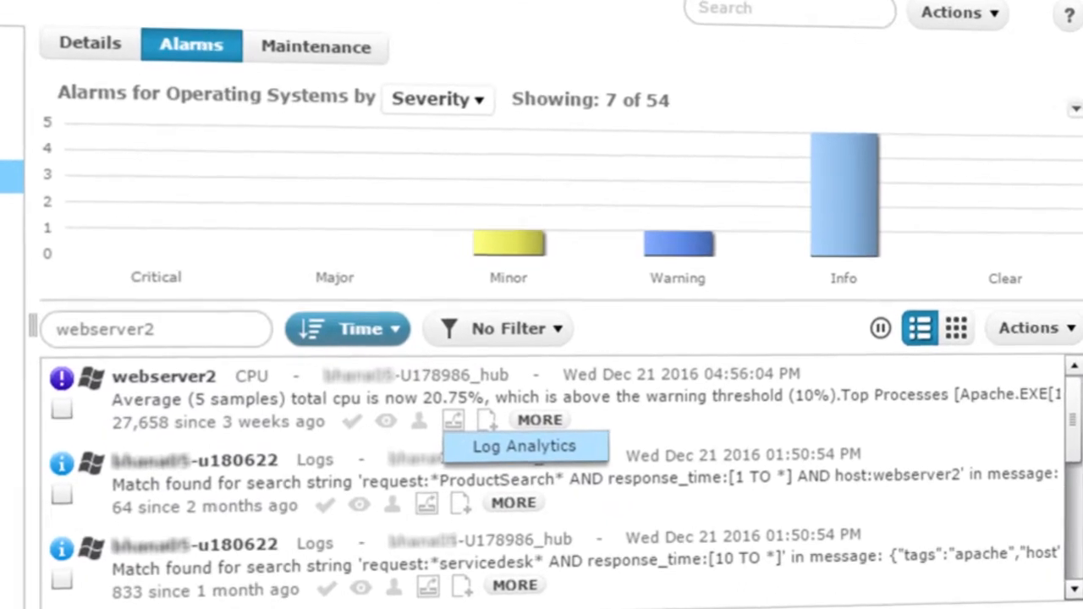
left_click(524, 446)
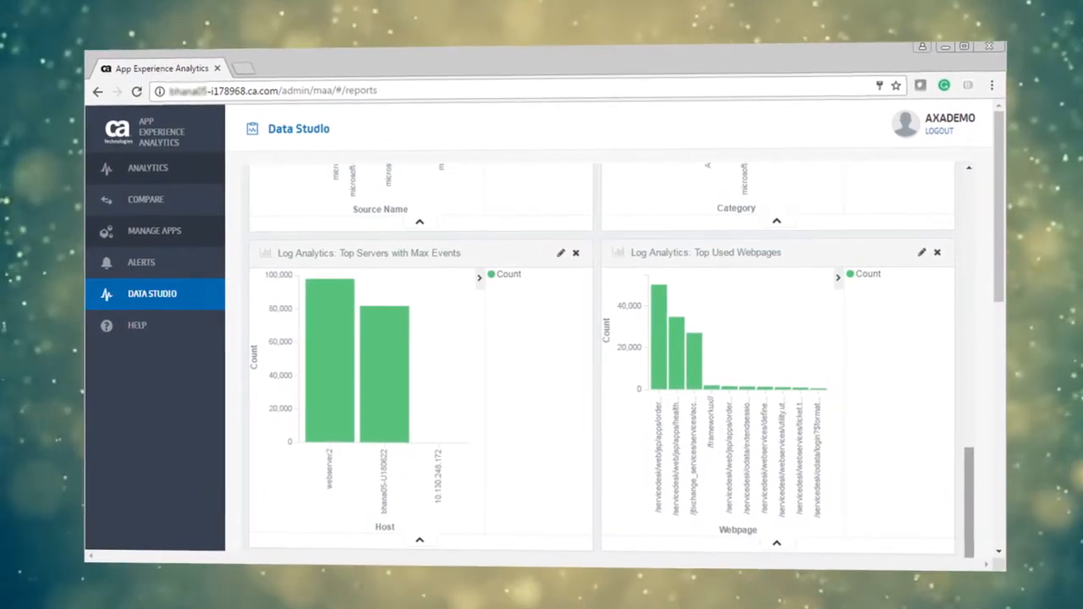
Show the LA: Log Analytics Dashboard filtered to host:webserver2 with its apache_access event timeline.
scroll("down", 3)
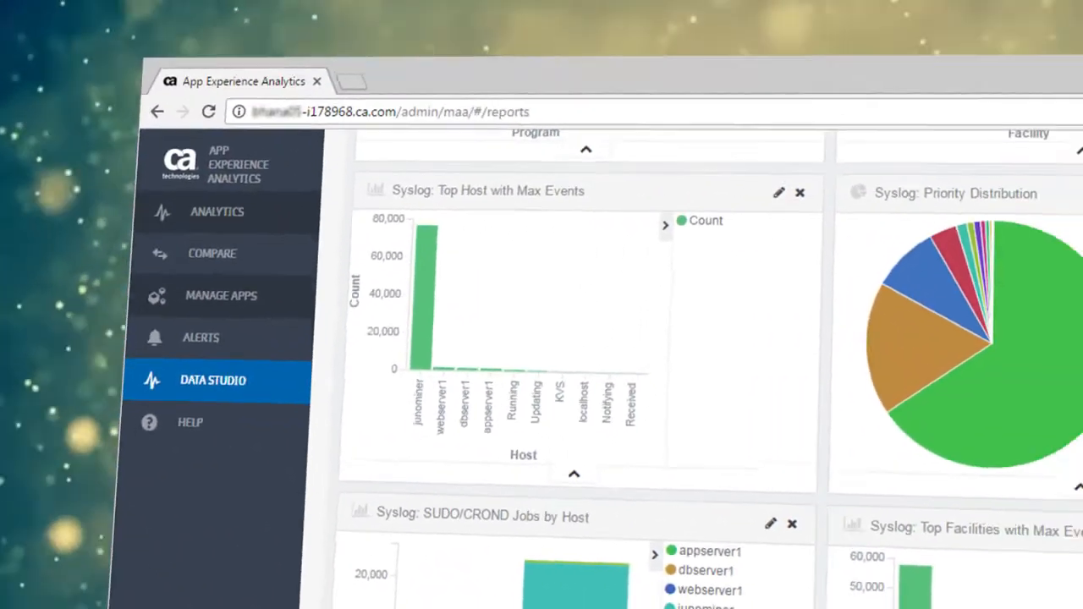
left_click(415, 44)
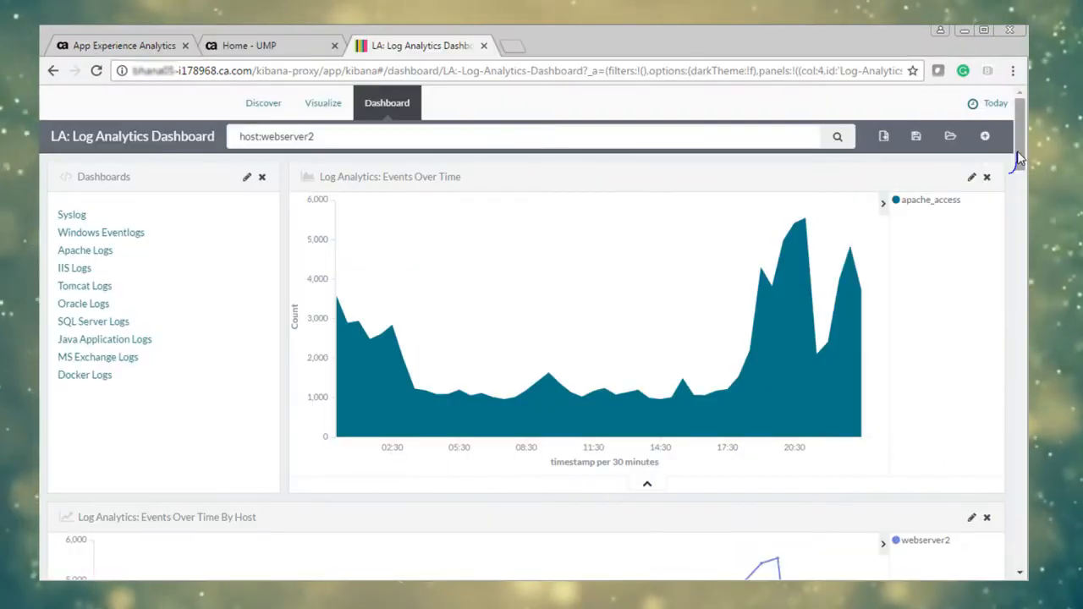